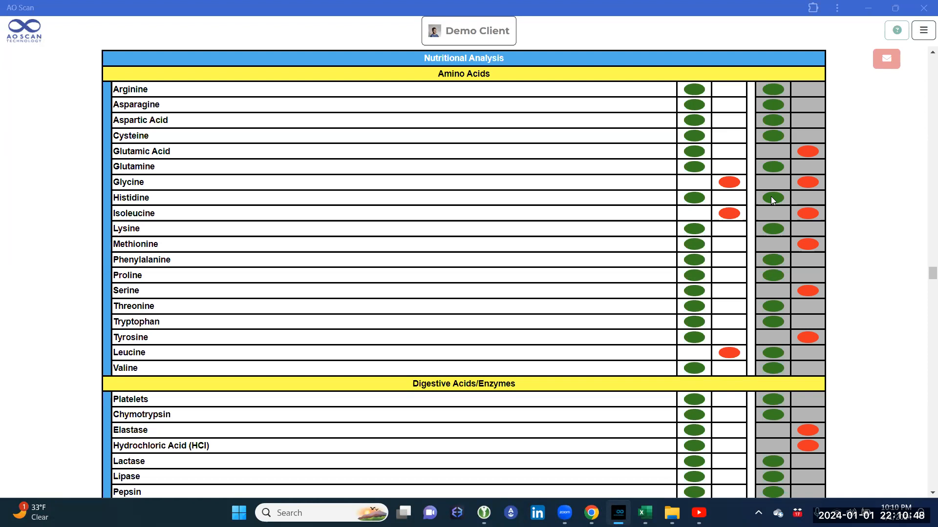
{"action": "mouse_move", "coordinate": [859, 157]}
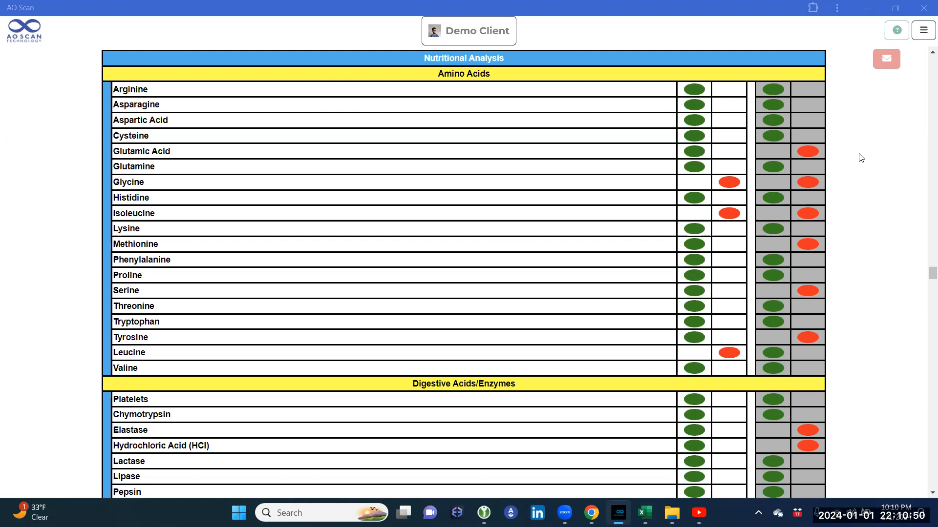
{"action": "mouse_move", "coordinate": [504, 198]}
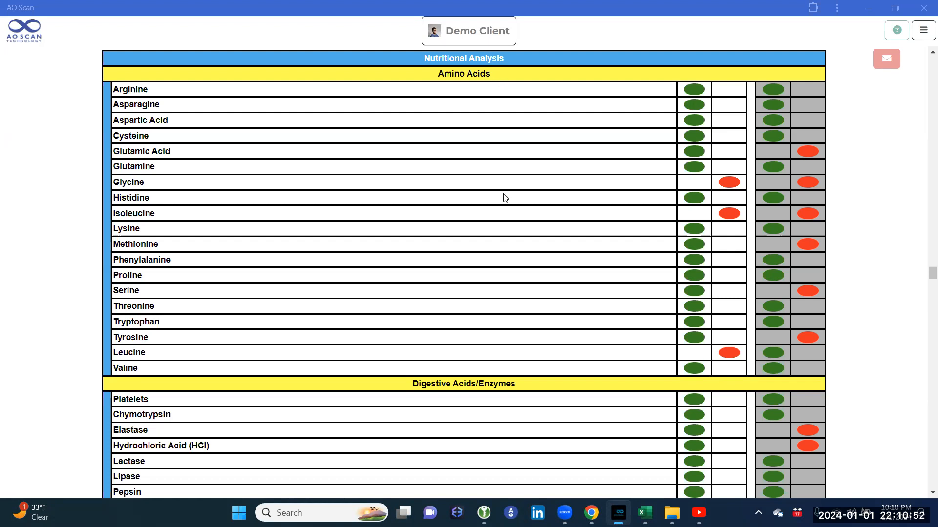
{"action": "scroll", "scroll_direction": "down", "scroll_amount": 3}
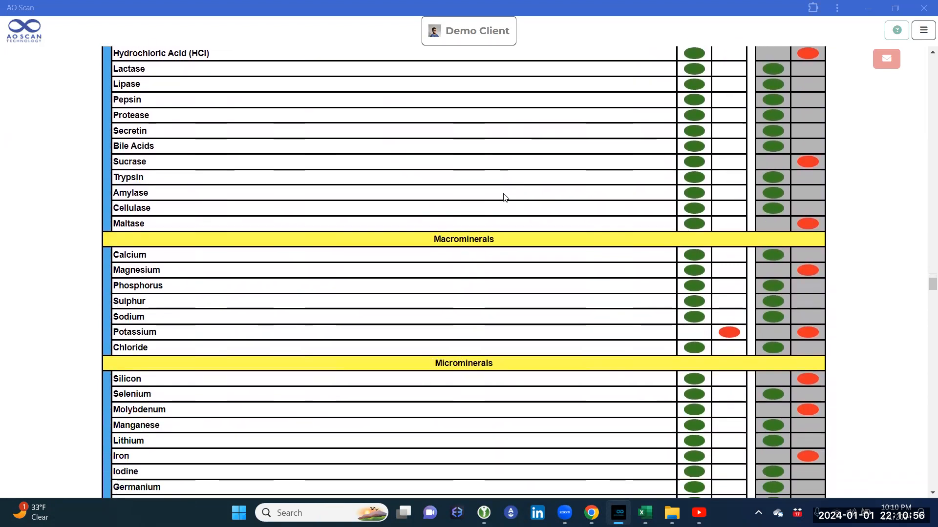
{"action": "scroll", "scroll_direction": "down", "scroll_amount": 3}
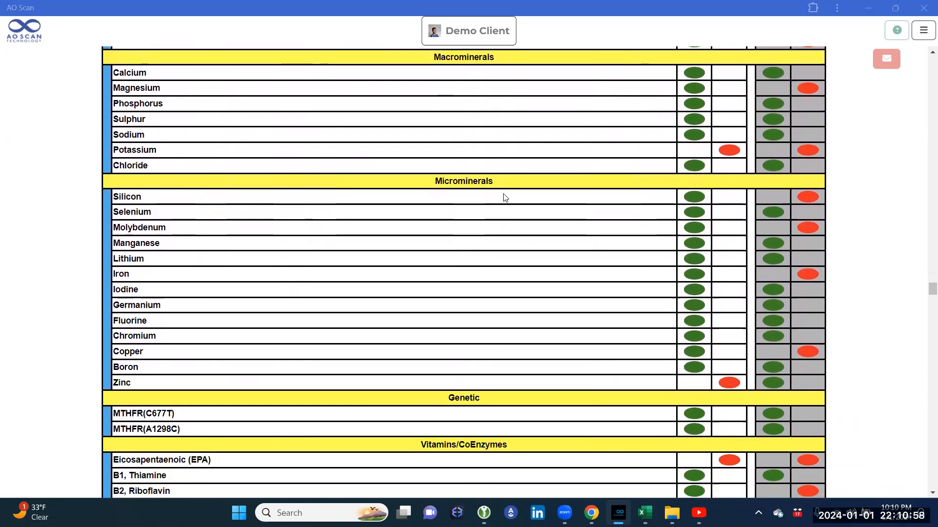
{"action": "scroll", "scroll_direction": "down", "scroll_amount": 3}
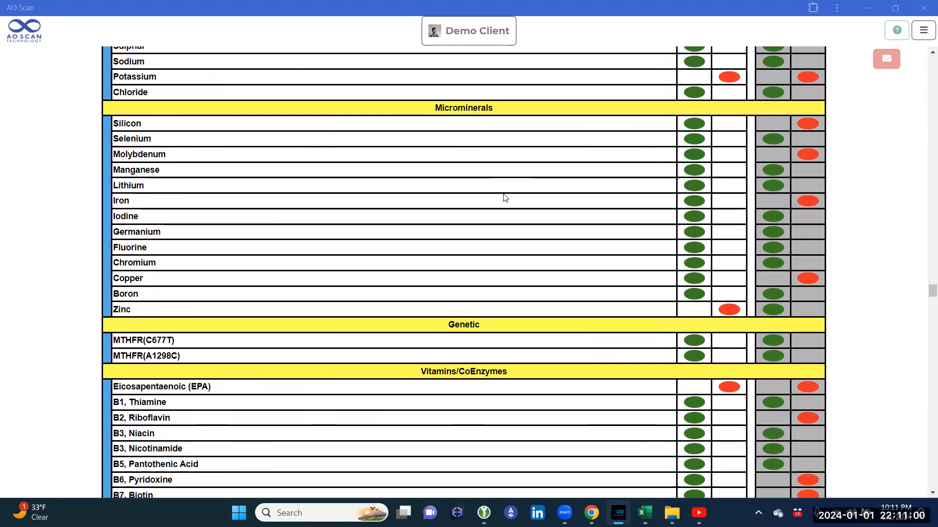
{"action": "scroll", "scroll_direction": "down", "scroll_amount": 3}
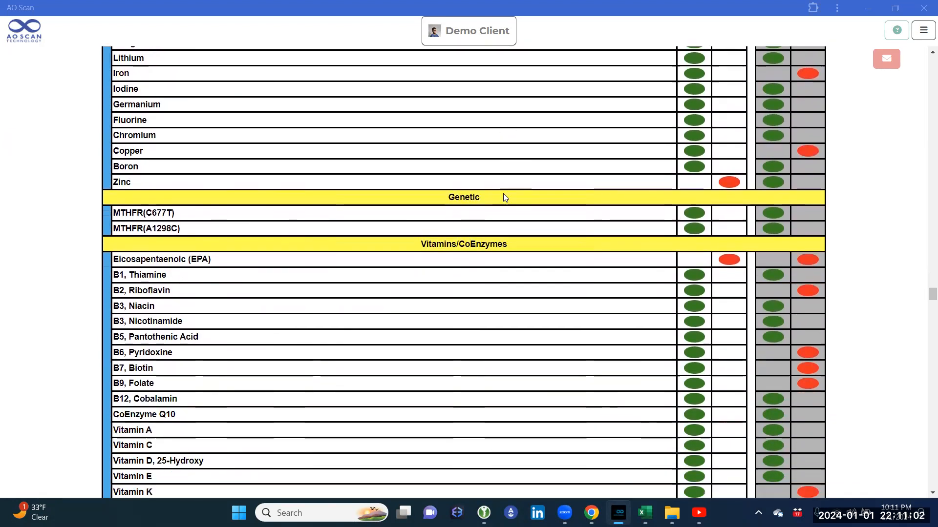
{"action": "scroll", "scroll_direction": "down", "scroll_amount": 3}
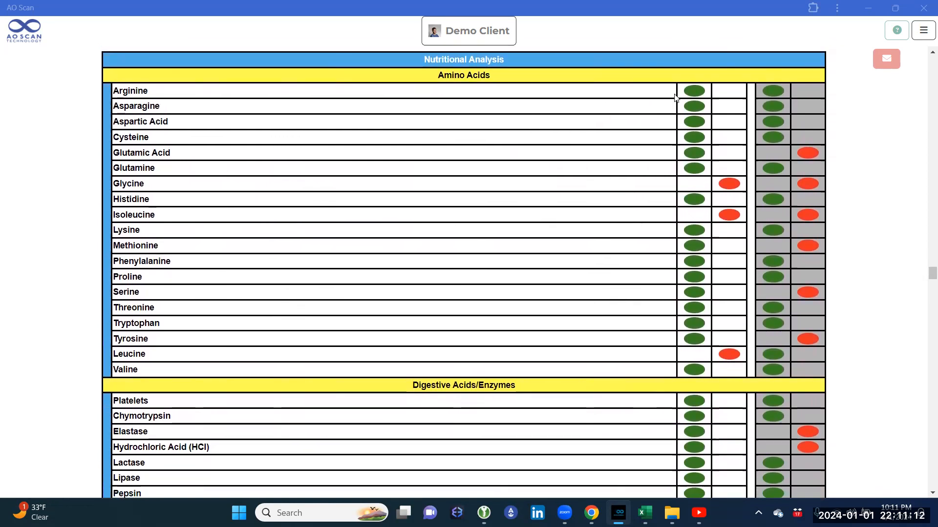
{"action": "mouse_move", "coordinate": [779, 163]}
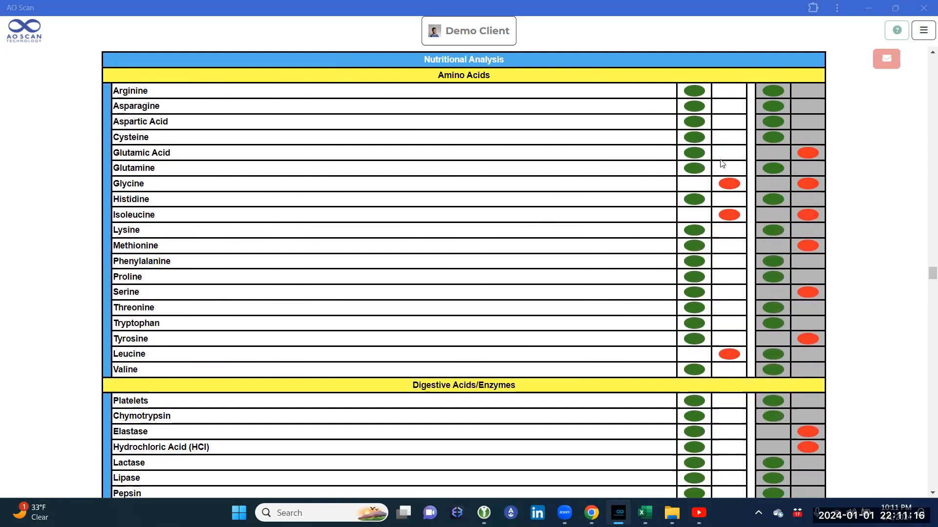
{"action": "mouse_move", "coordinate": [728, 174]}
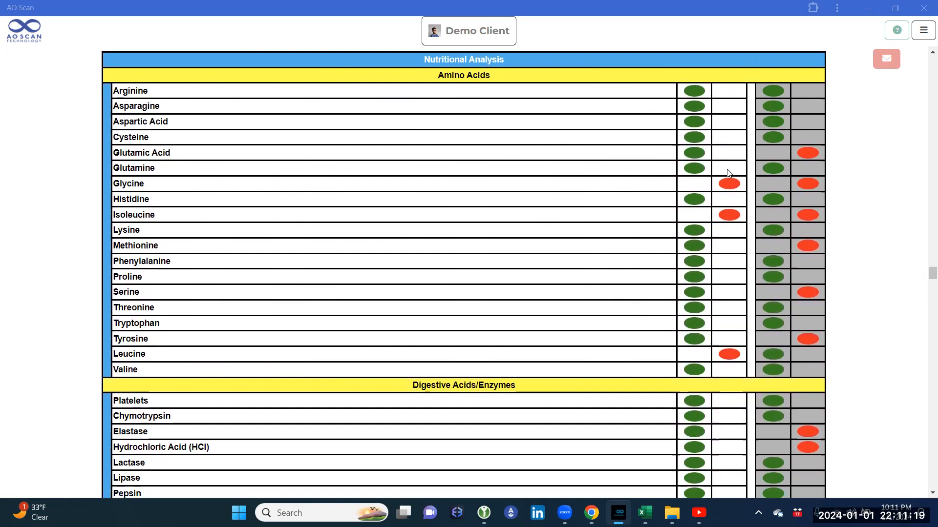
{"action": "mouse_move", "coordinate": [764, 105]}
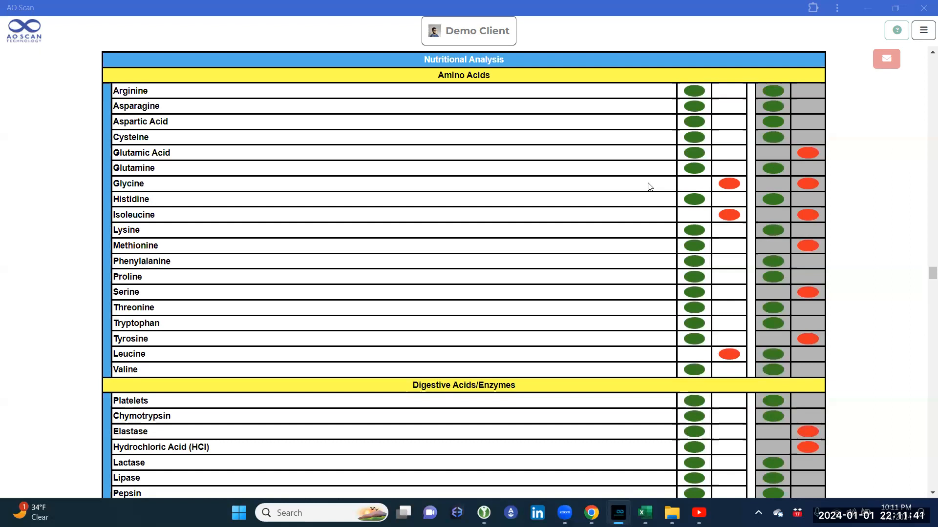
{"action": "mouse_move", "coordinate": [668, 185]}
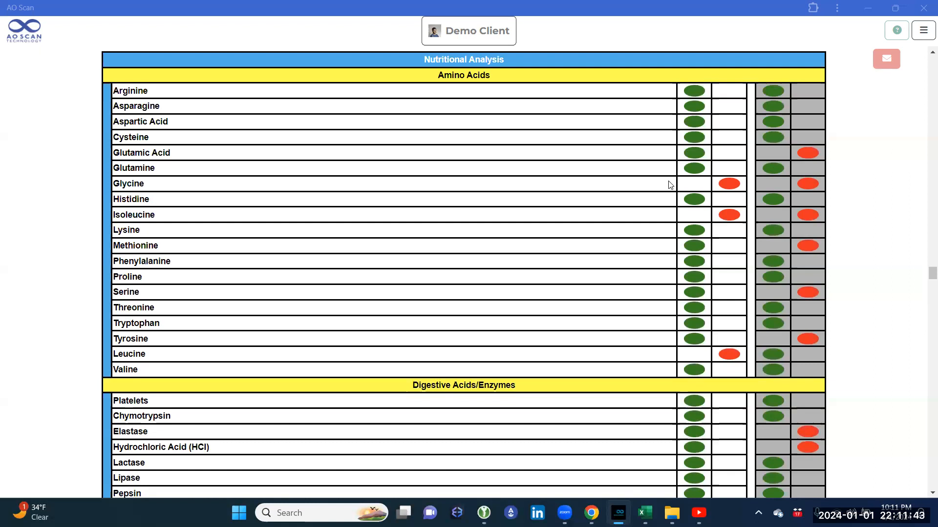
{"action": "mouse_move", "coordinate": [652, 186]}
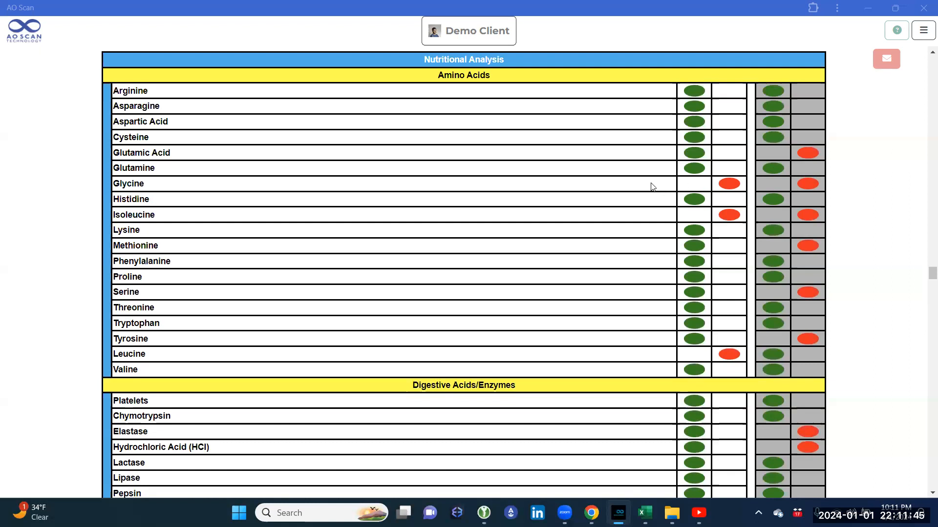